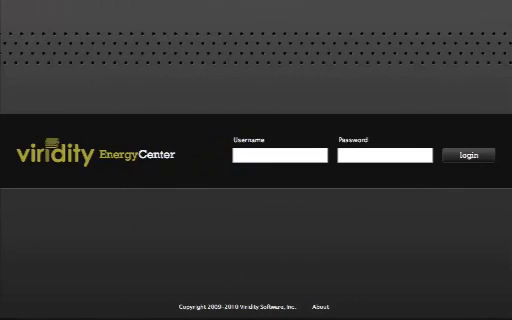
Step: Log in as user Admin with the password to reach the Wellington data center dashboard
text(Admin)
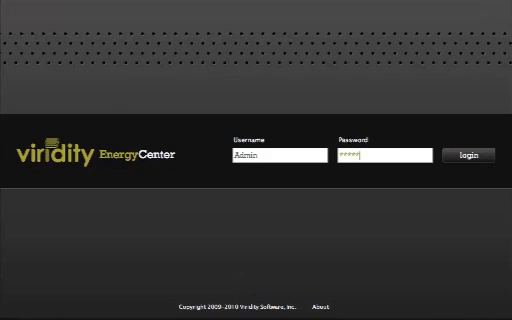
click(473, 156)
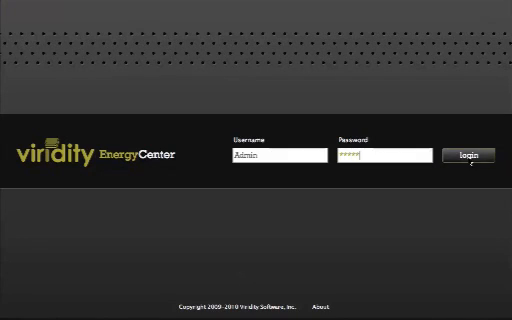
click(474, 156)
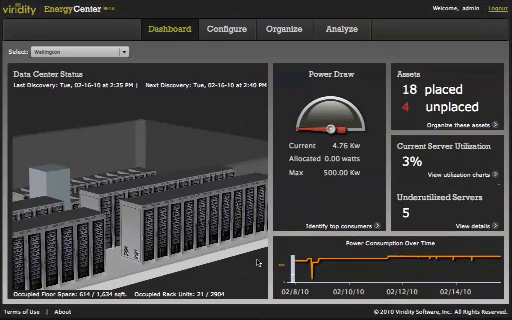
Step: Review Discovery Manager's network range 172.50.0.1–254 and its protocol credentials
click(224, 27)
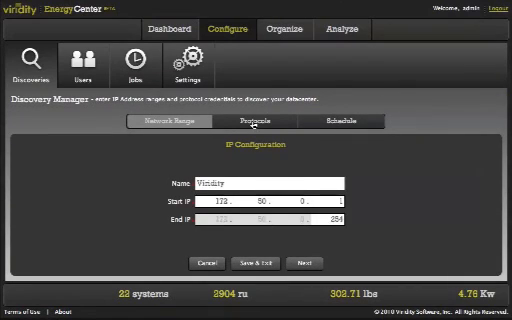
click(248, 124)
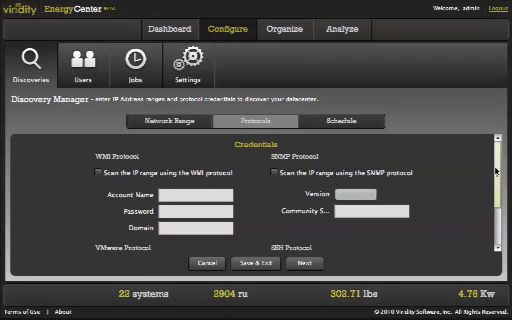
scroll(down, 3)
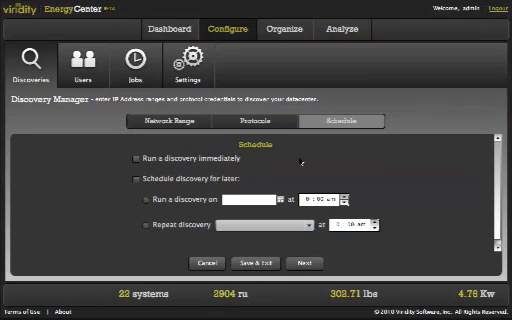
Step: Show System Settings polling: device polling enabled every 5 minutes
click(186, 58)
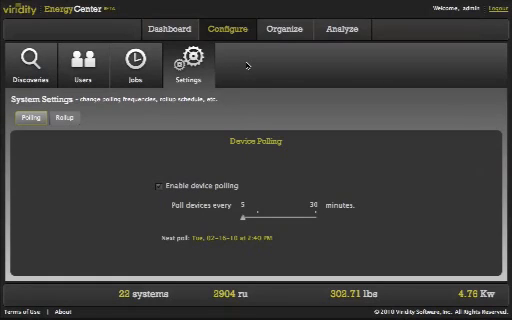
mouse_move(289, 33)
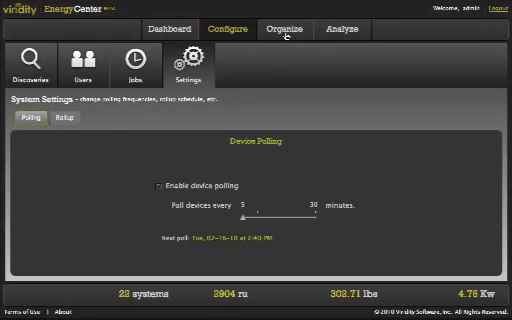
Step: Enter the Wellington data center's organize view and show equipment within individual racks
click(283, 27)
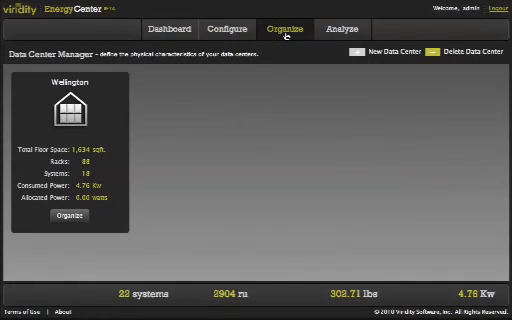
mouse_move(237, 126)
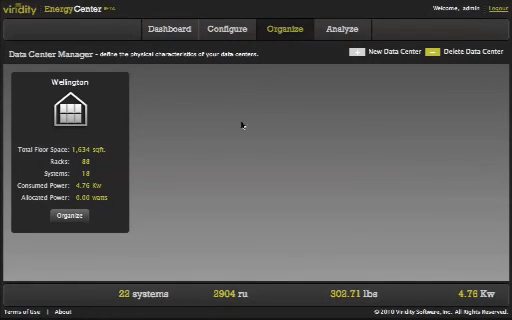
mouse_move(118, 193)
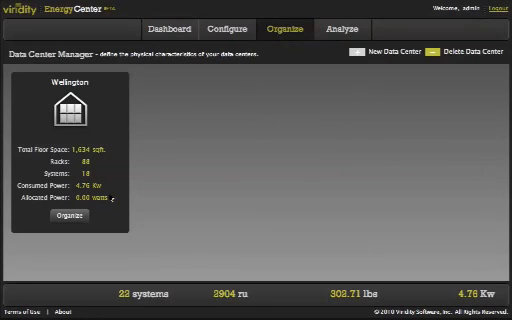
click(71, 220)
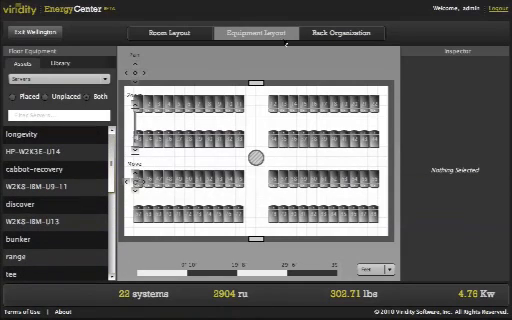
click(356, 34)
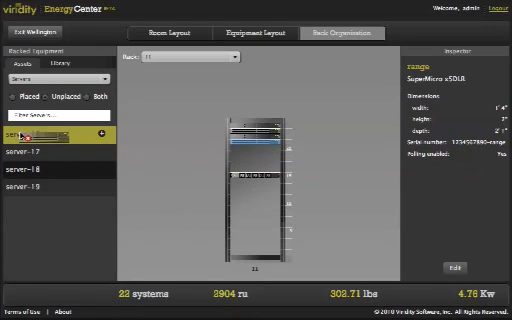
Step: View the rack organization of servers in rack 11
click(354, 28)
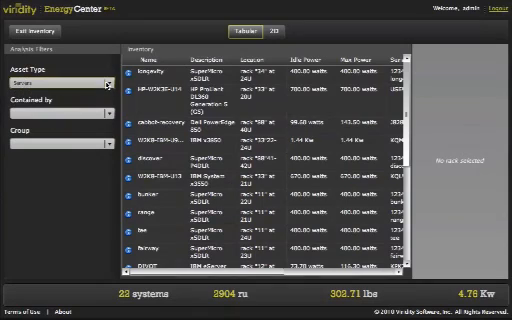
Step: Show the bunker server's hardware details from the Inventory table (SuperMicro x5DLR, Pentium III 2,800 MHz)
click(200, 130)
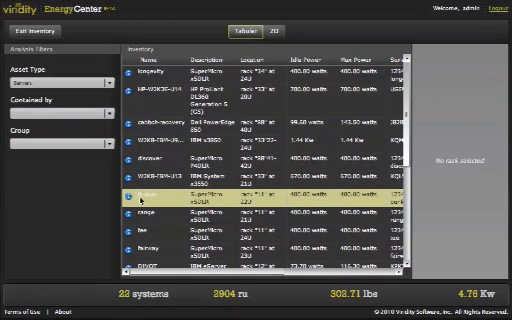
double_click(150, 194)
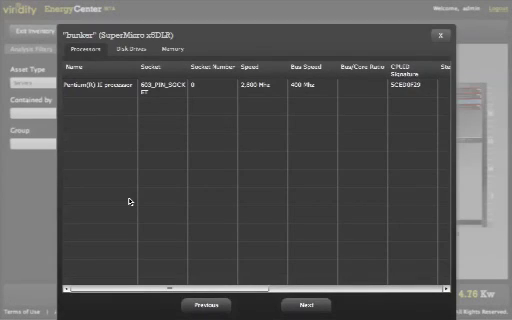
mouse_move(417, 52)
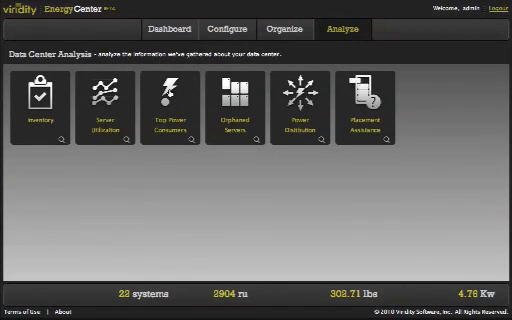
Step: Show the Power Distribution analysis listing PDUs lsbrackpdu1 and lsbrackpdu2
click(168, 105)
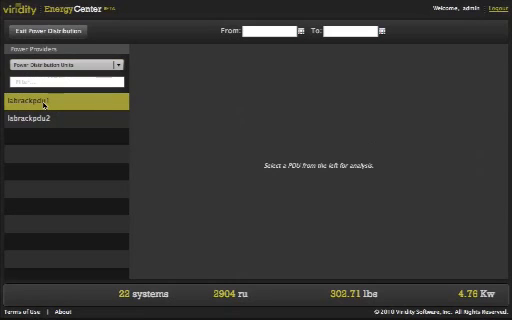
Step: Enter Placement Assistance for the Wellington floor plan and list the server model library
click(50, 101)
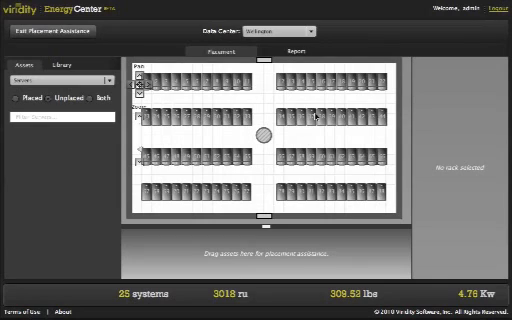
click(57, 65)
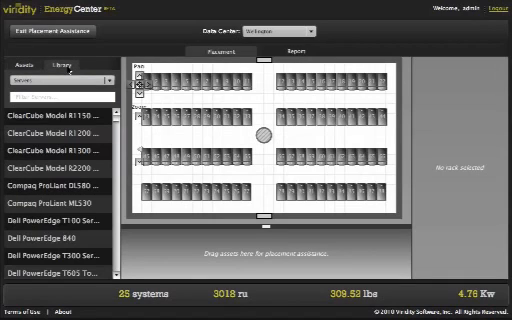